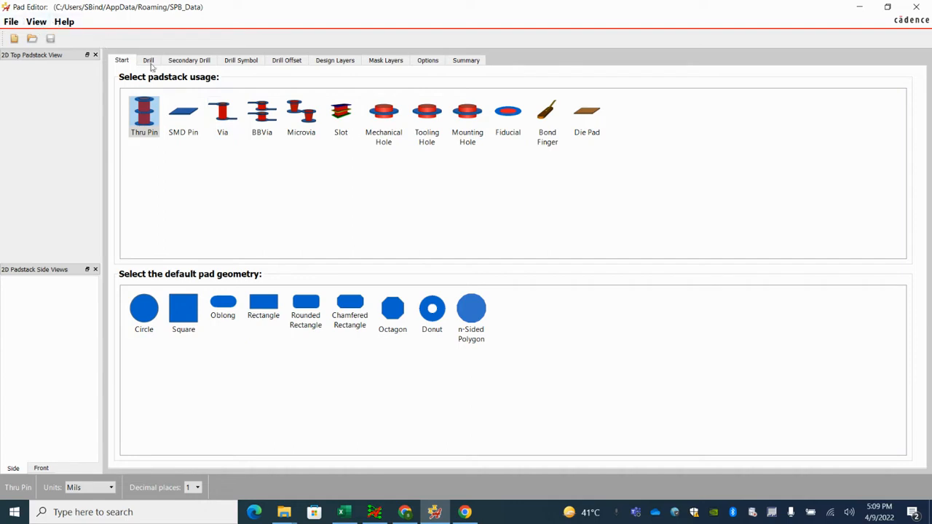
Set the padstack usage to Via on the Start tab.
left_click(222, 116)
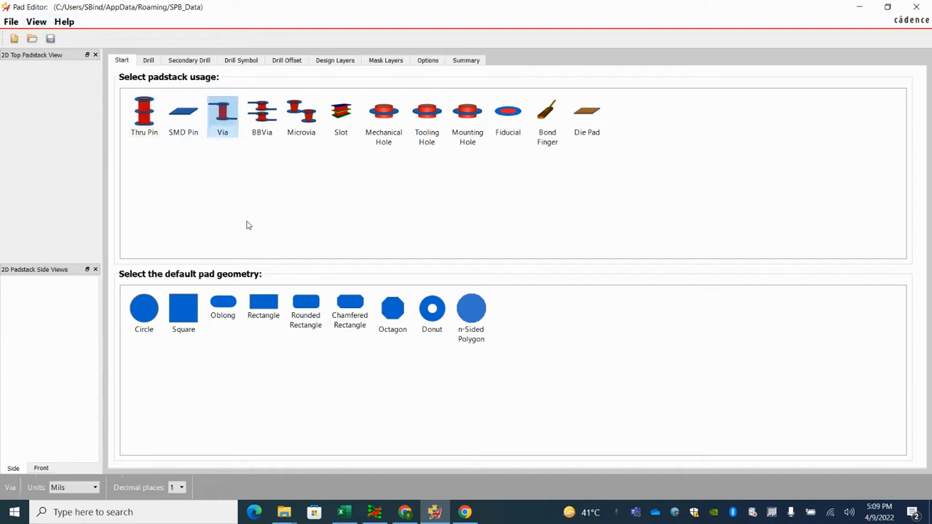
mouse_move(143, 308)
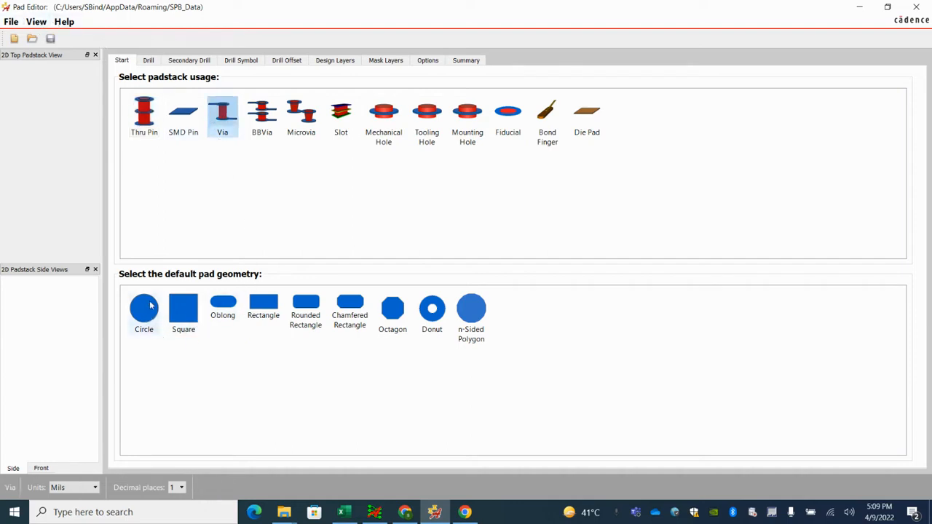
mouse_move(186, 288)
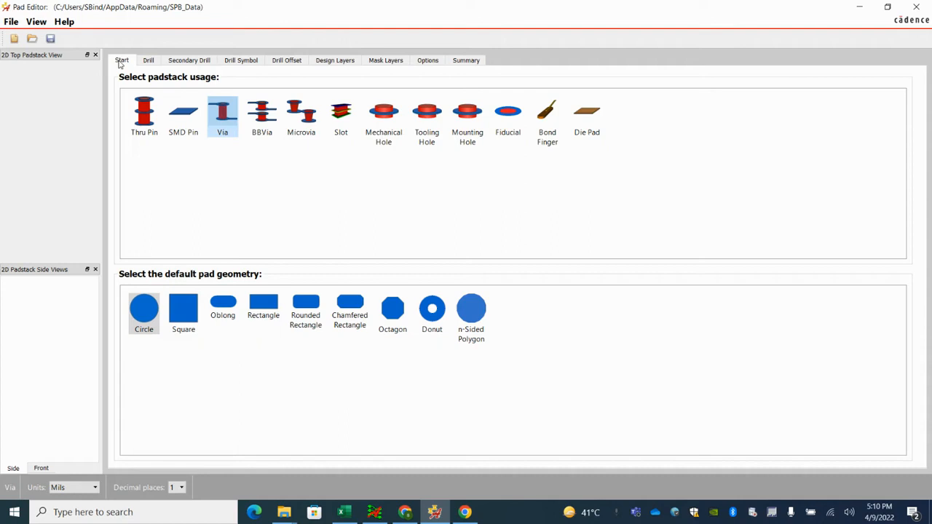
Switch units to millimeters and give the drill a 0.254 mm finished diameter with ±0.01 tolerances.
left_click(148, 60)
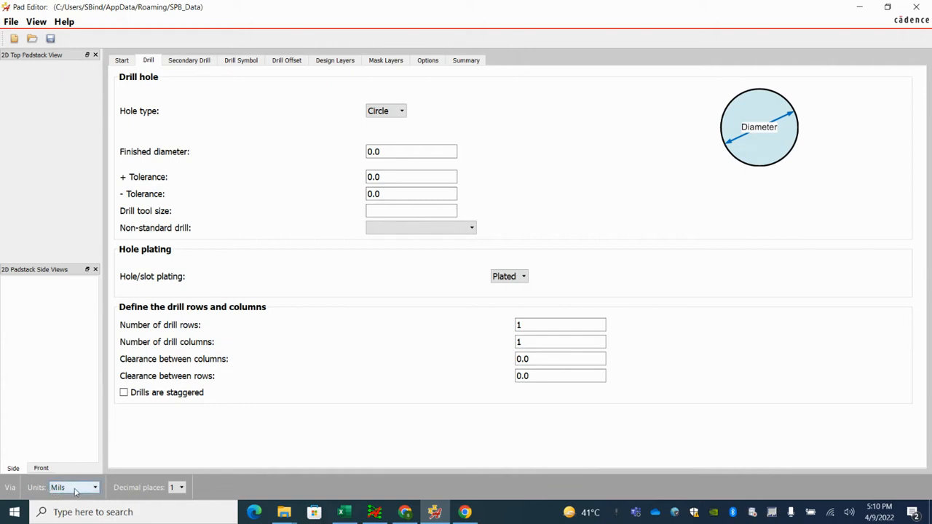
left_click(73, 487)
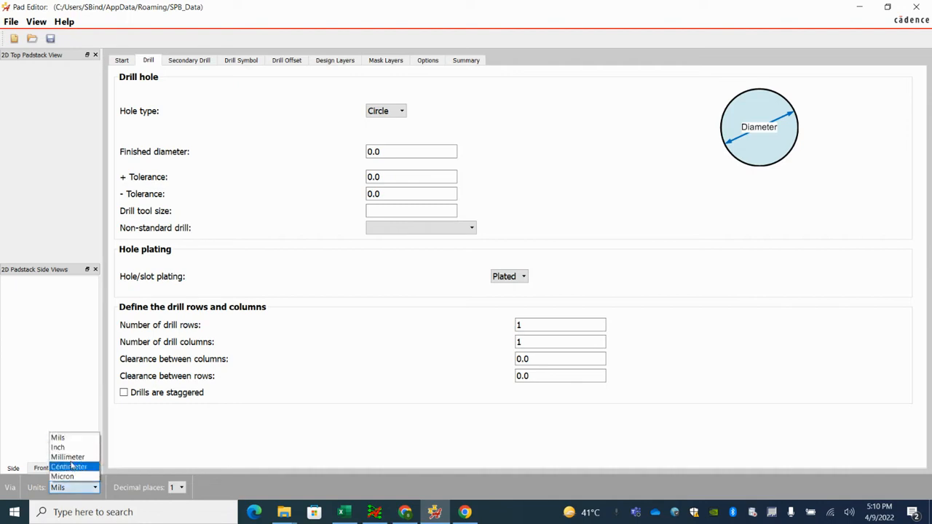
left_click(67, 457)
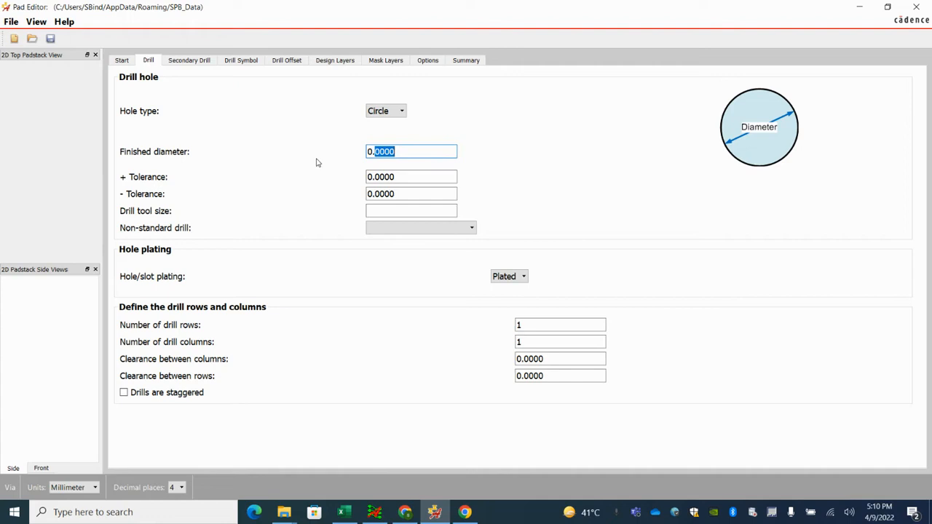
type("0.254")
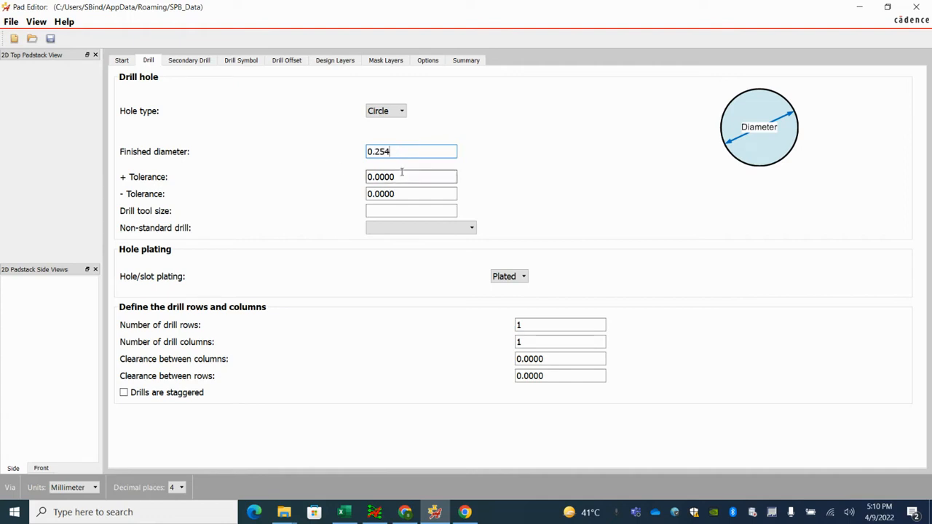
left_click(73, 487)
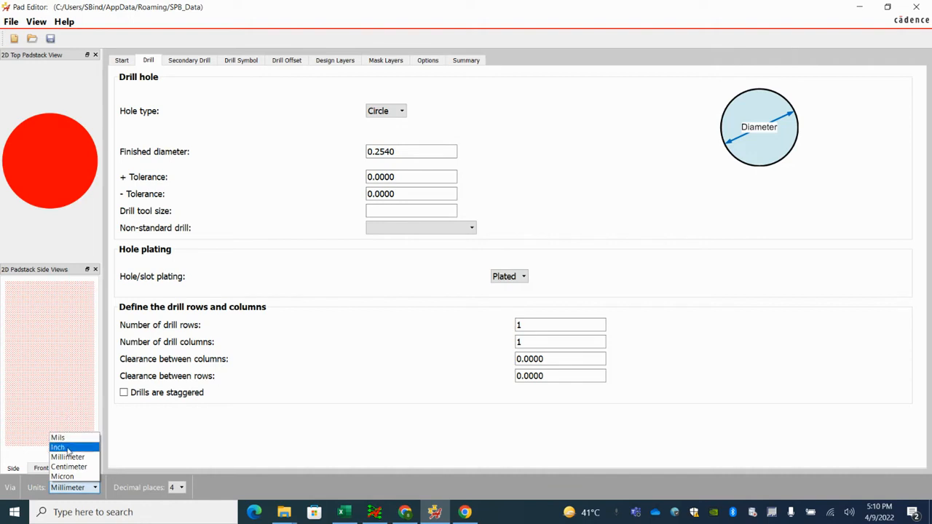
left_click(57, 437)
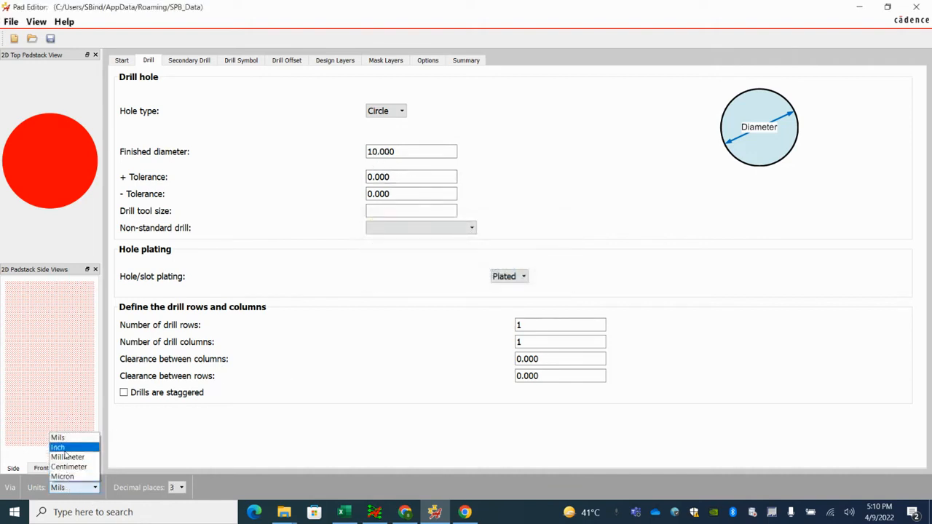
left_click(68, 456)
type("0.0100")
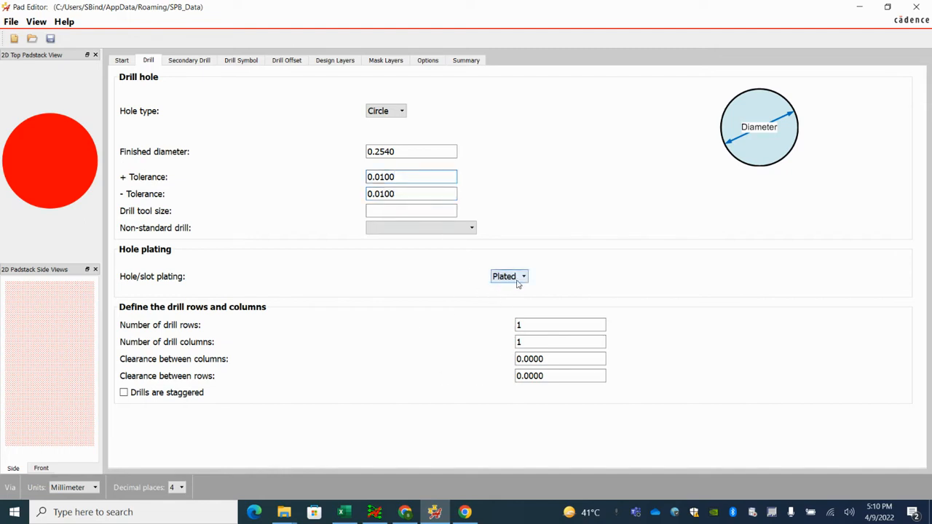
left_click(189, 60)
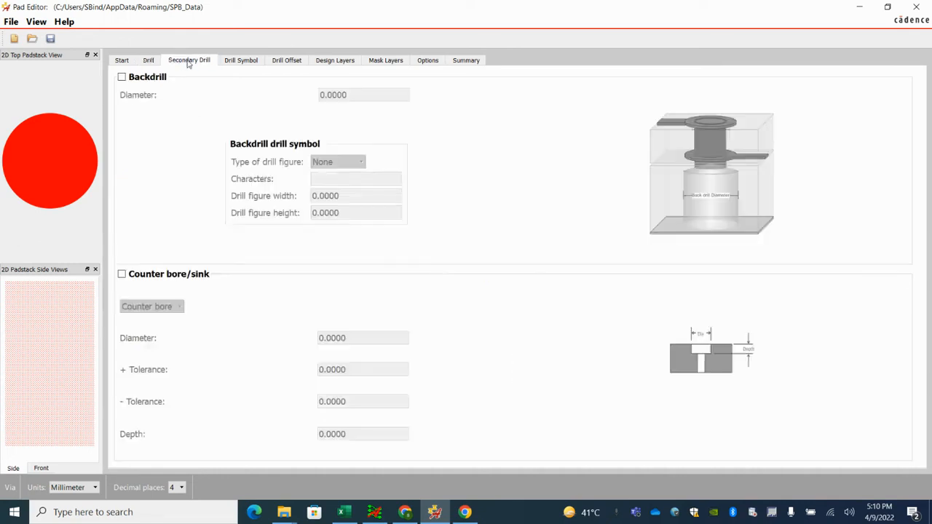
left_click(241, 60)
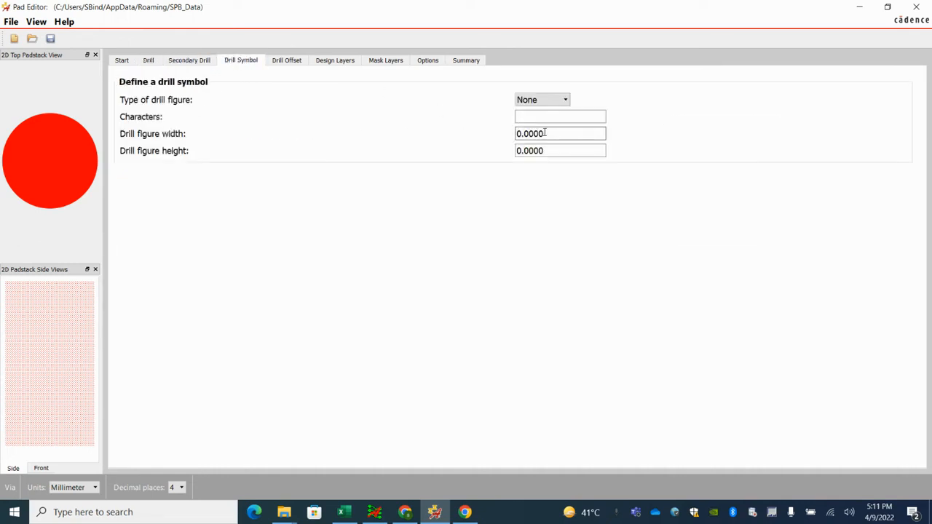
Make the drill symbol a square labelled B with figure size 0.15 mm.
left_click(542, 100)
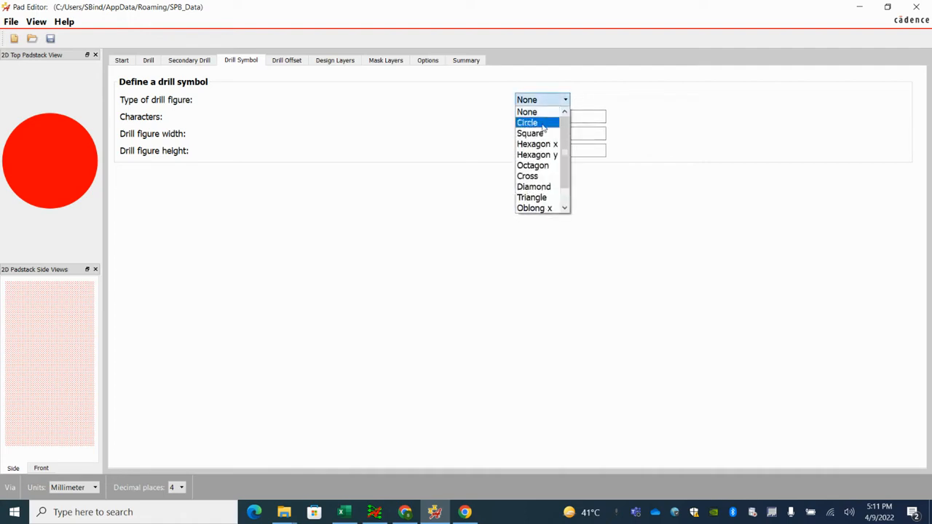
left_click(530, 133)
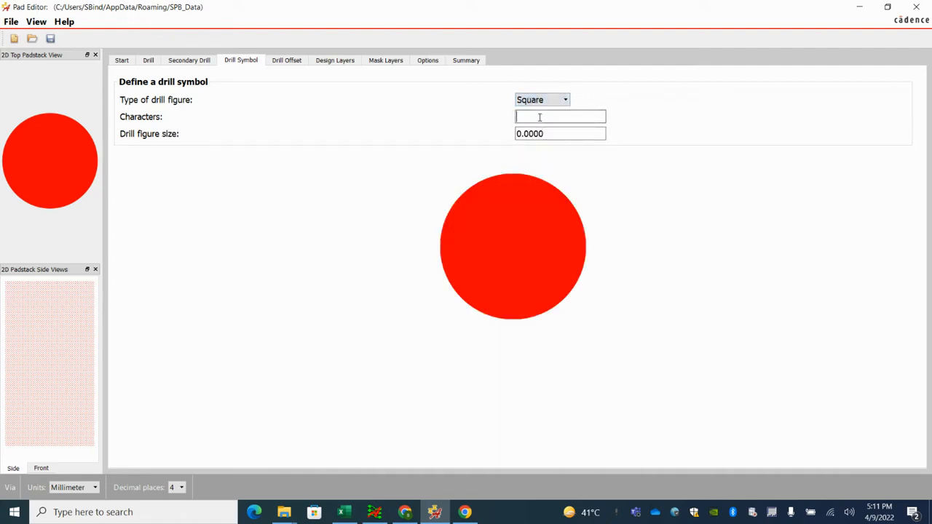
type("B")
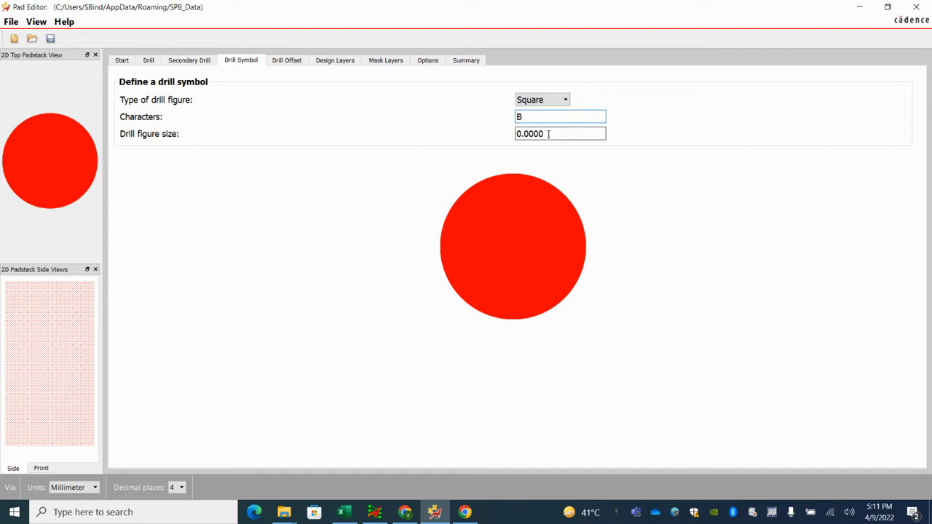
triple_click(559, 133)
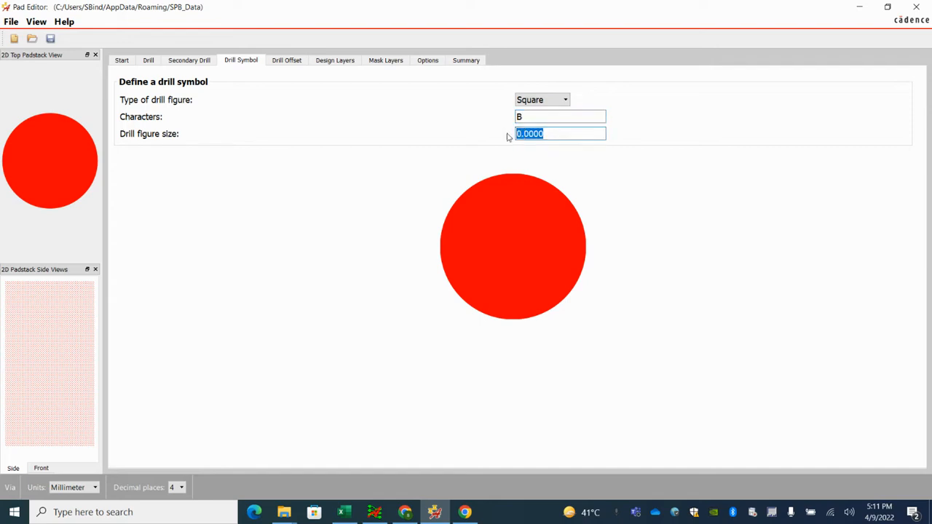
type("5")
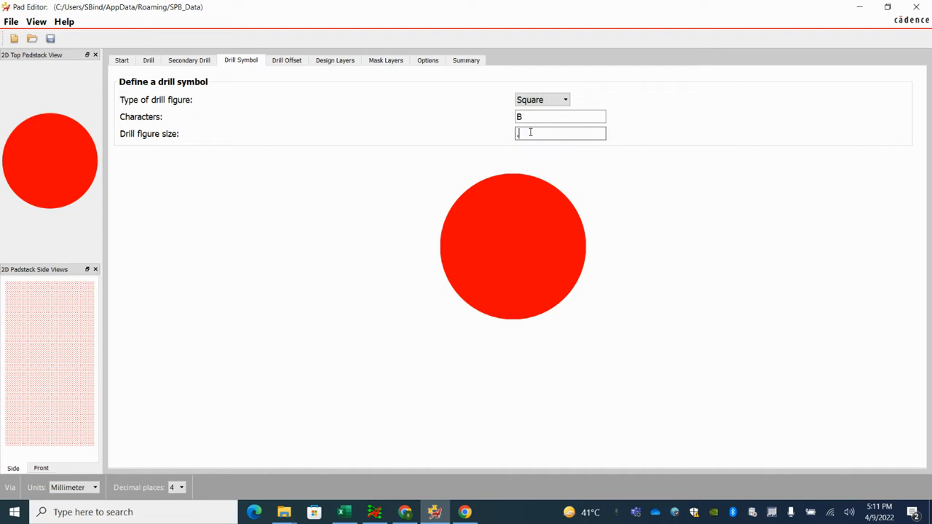
type("0.5000")
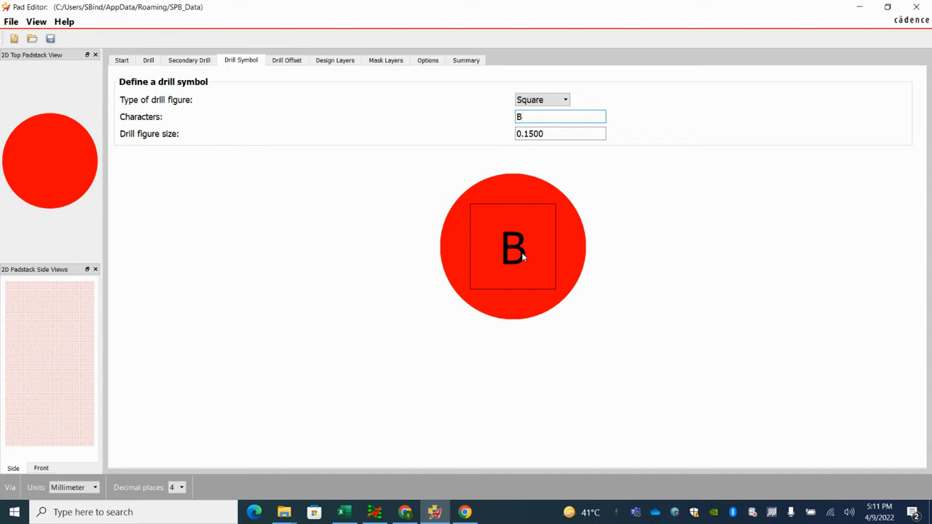
mouse_move(286, 60)
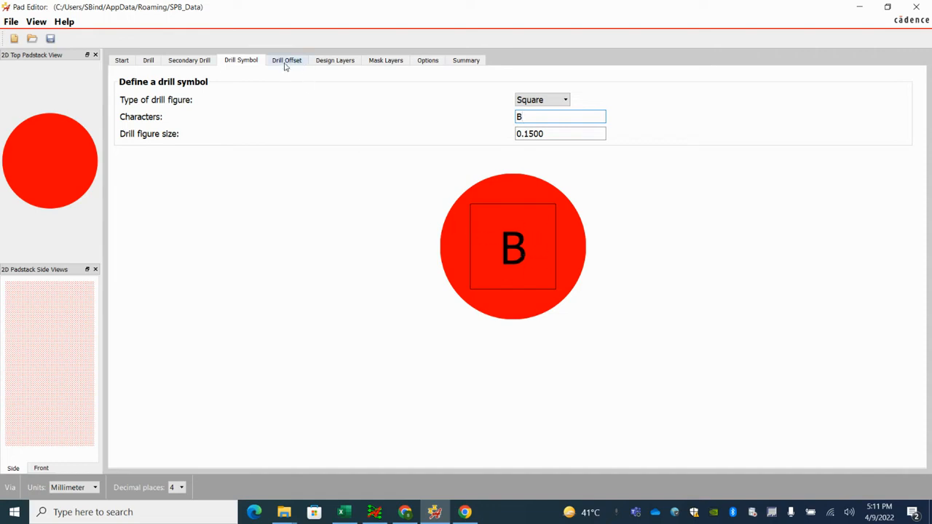
left_click(287, 59)
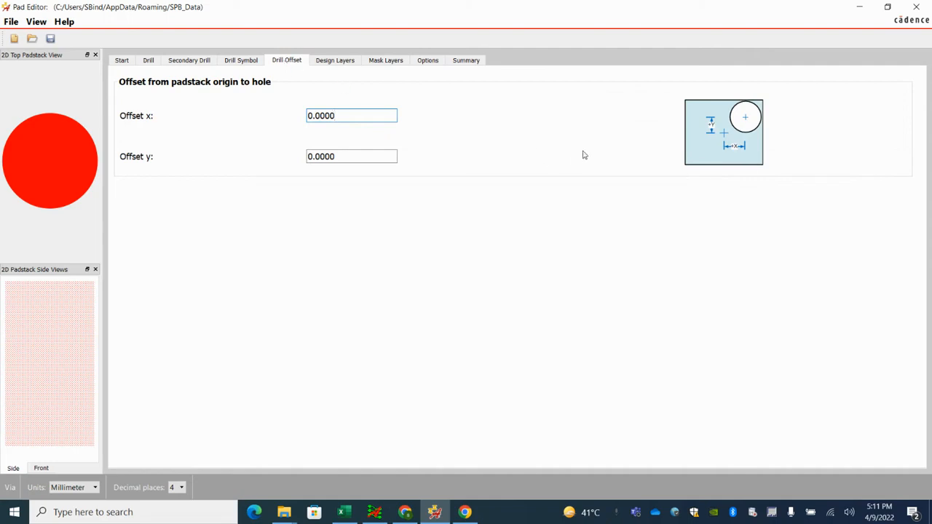
Give the BEGIN LAYER regular pad a 0.5 mm circular diameter on Design Layers.
left_click(334, 60)
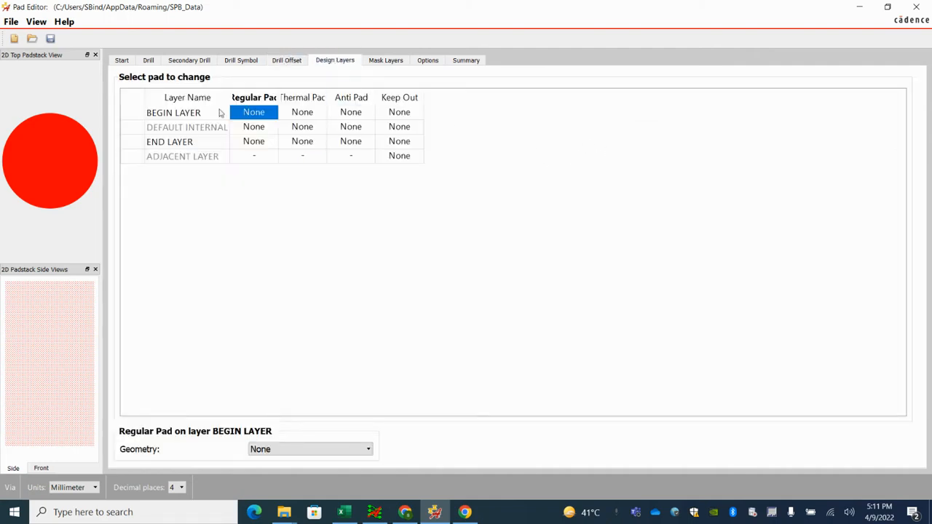
mouse_move(253, 128)
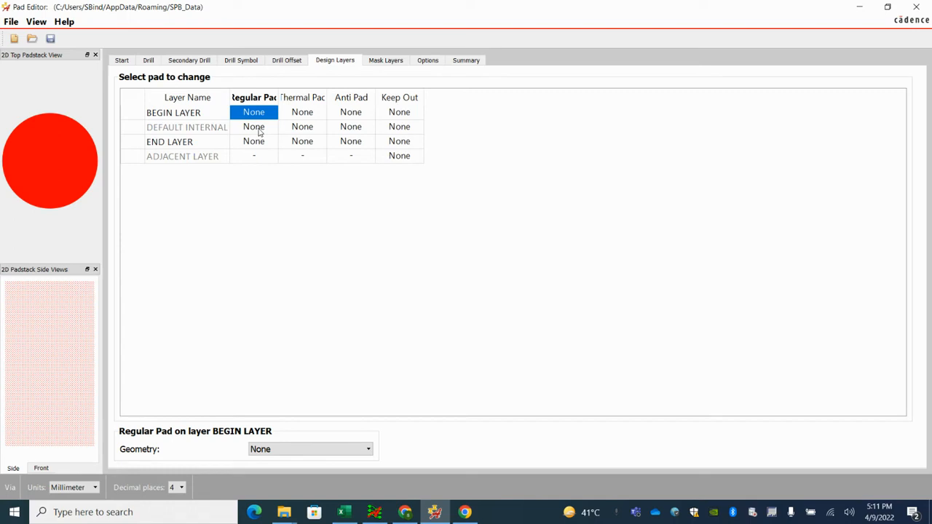
mouse_move(204, 143)
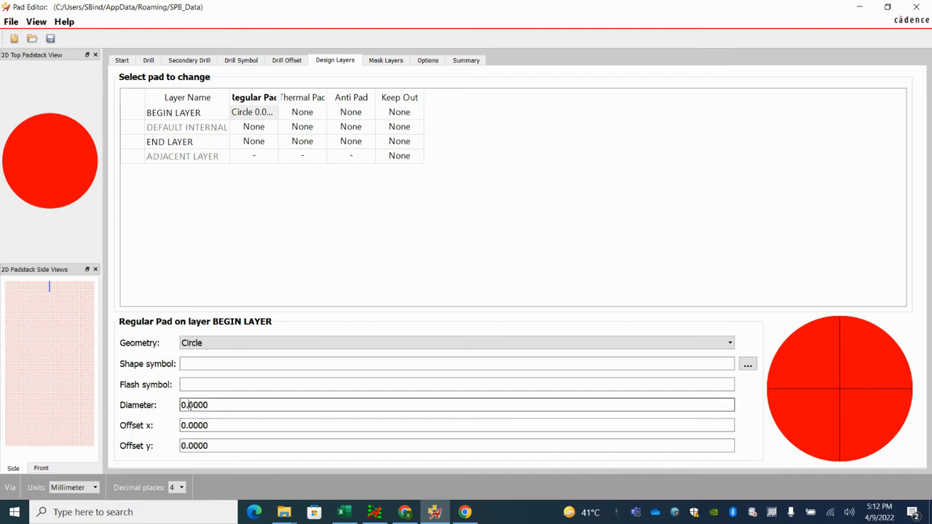
type("0.508")
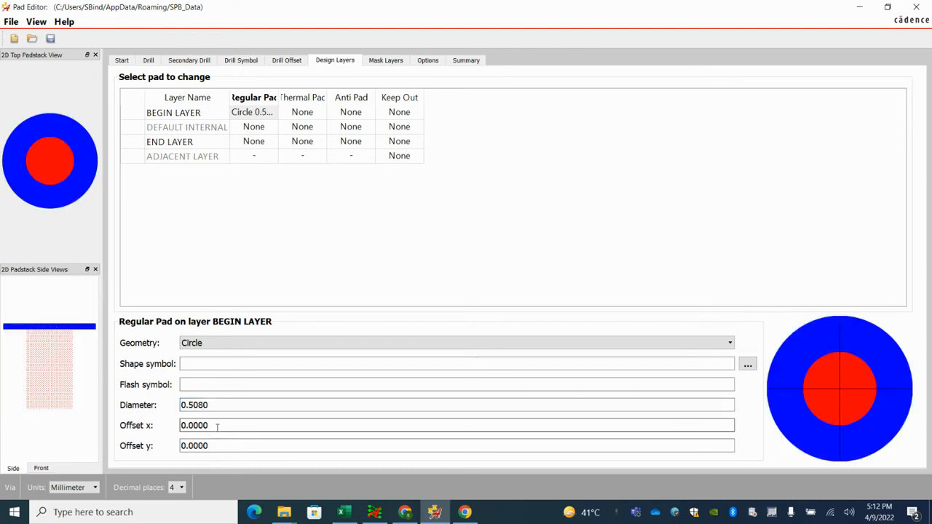
left_click(253, 126)
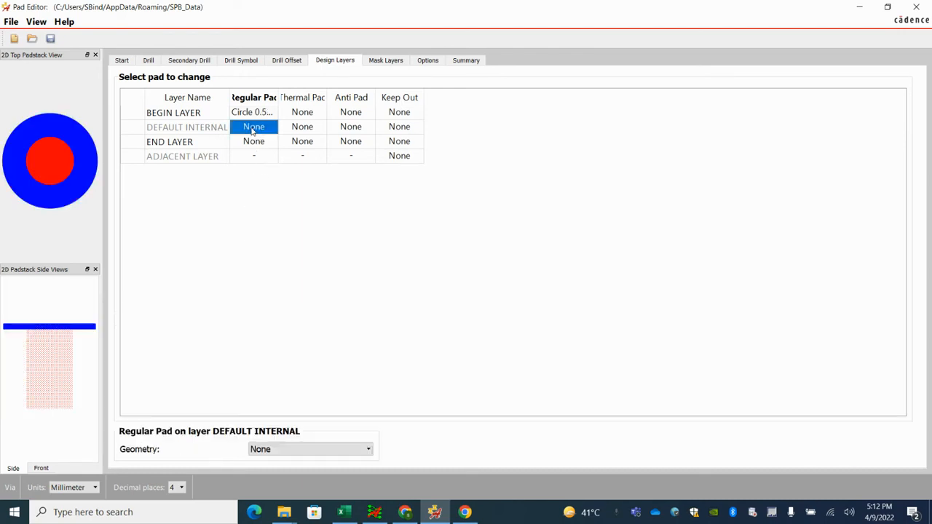
Give the DEFAULT INTERNAL and END LAYER regular pads 0.5 mm circular diameters.
left_click(367, 449)
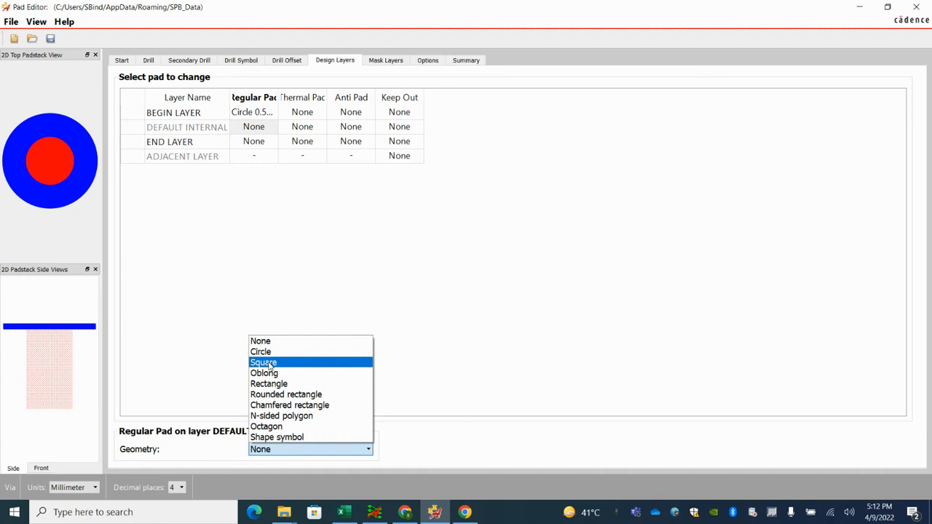
left_click(260, 352)
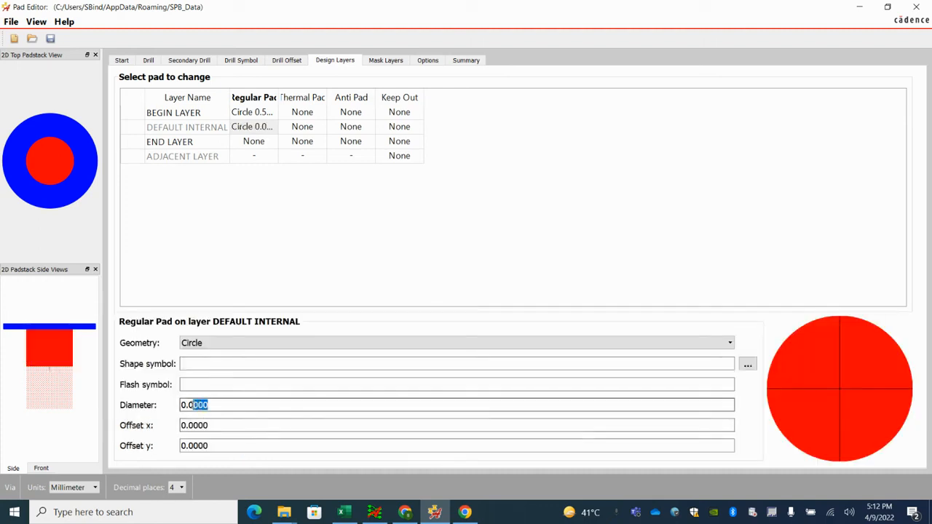
type("0.5")
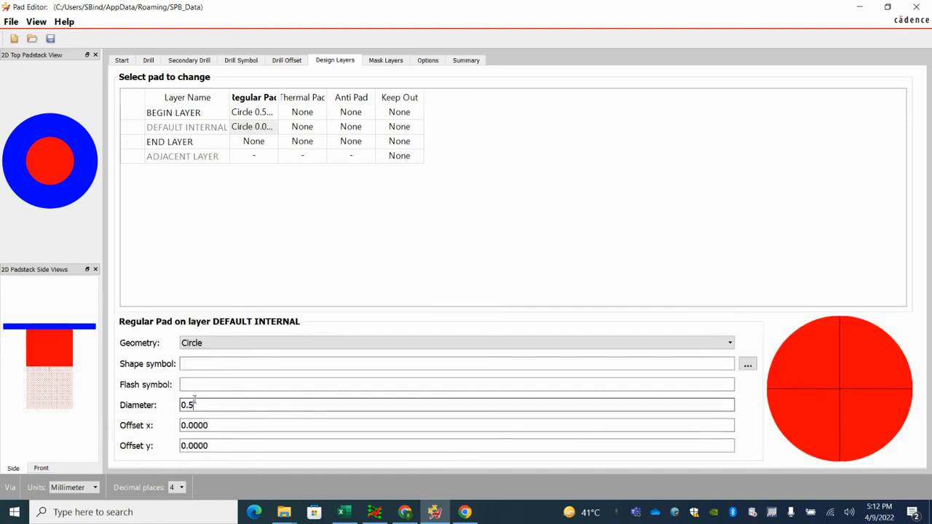
left_click(253, 141)
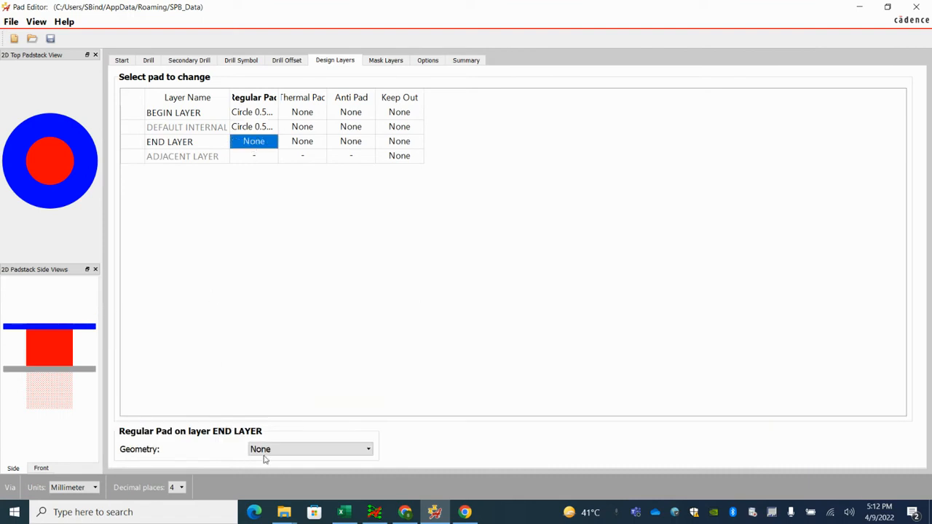
left_click(310, 448)
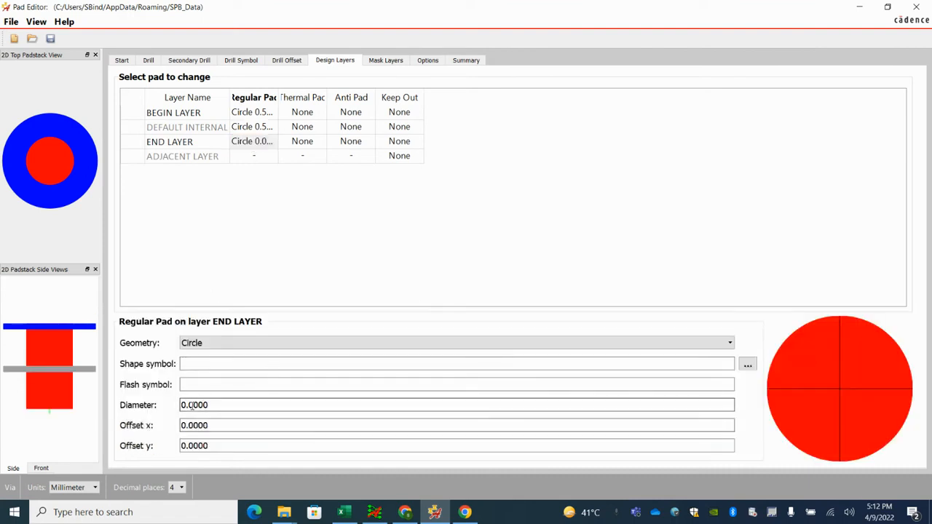
type("0.508")
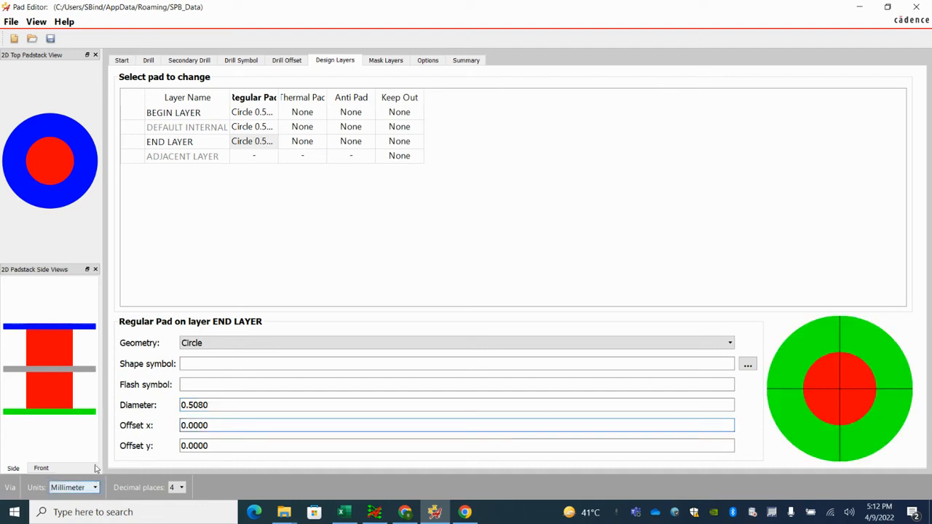
Toggle units to mils and back to millimeters, accepting the accuracy-loss warning.
left_click(74, 487)
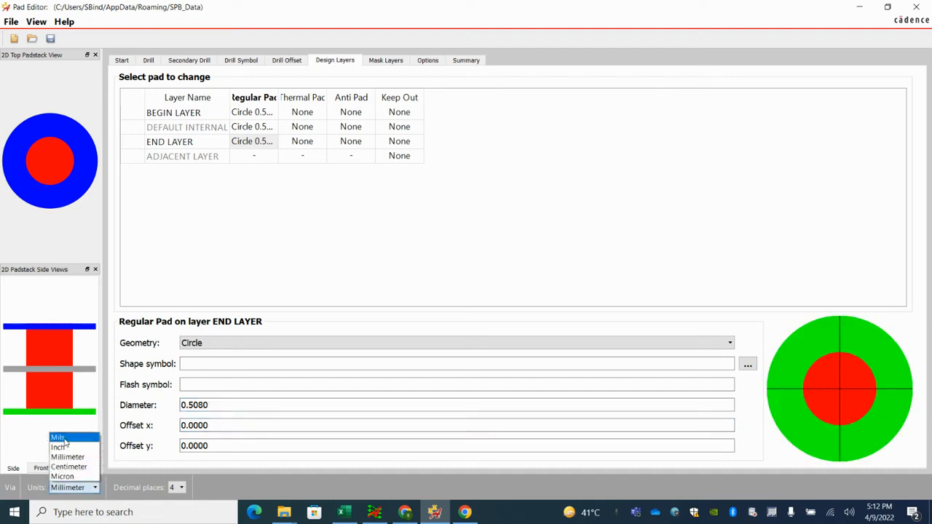
left_click(58, 437)
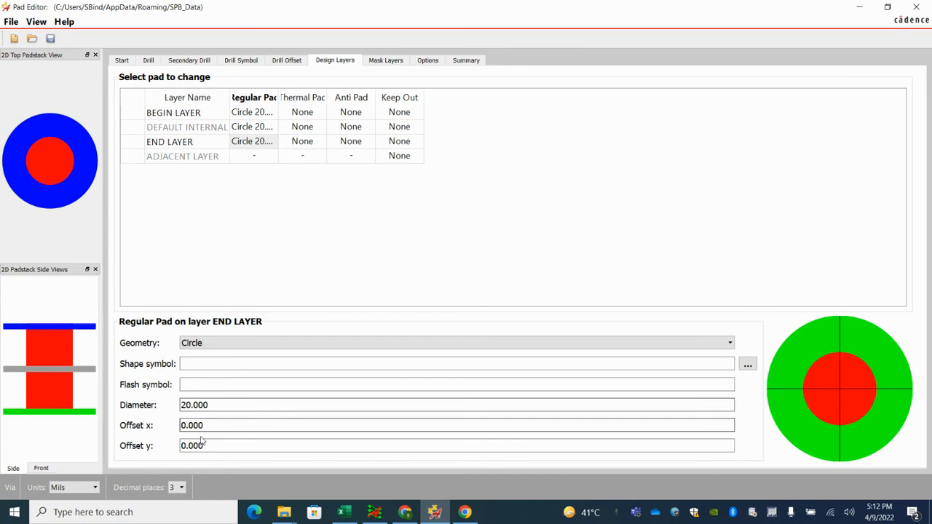
left_click(73, 487)
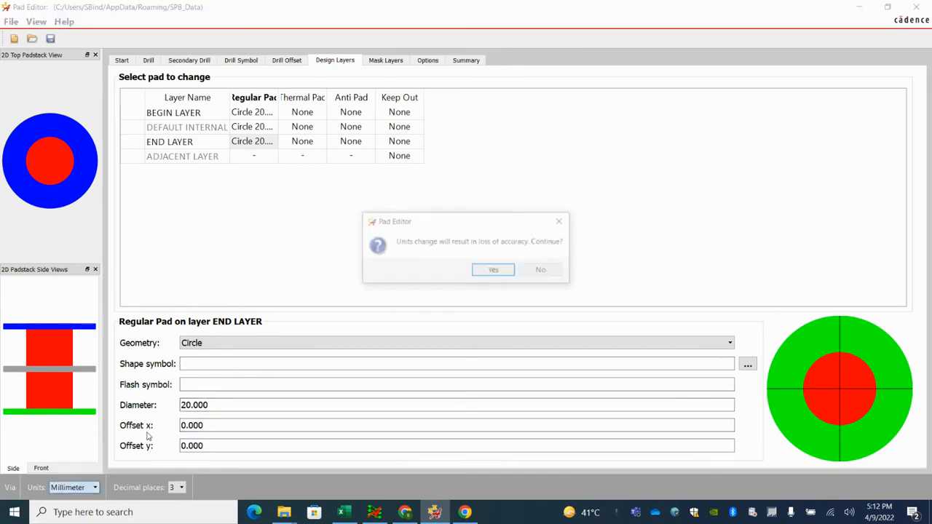
left_click(492, 269)
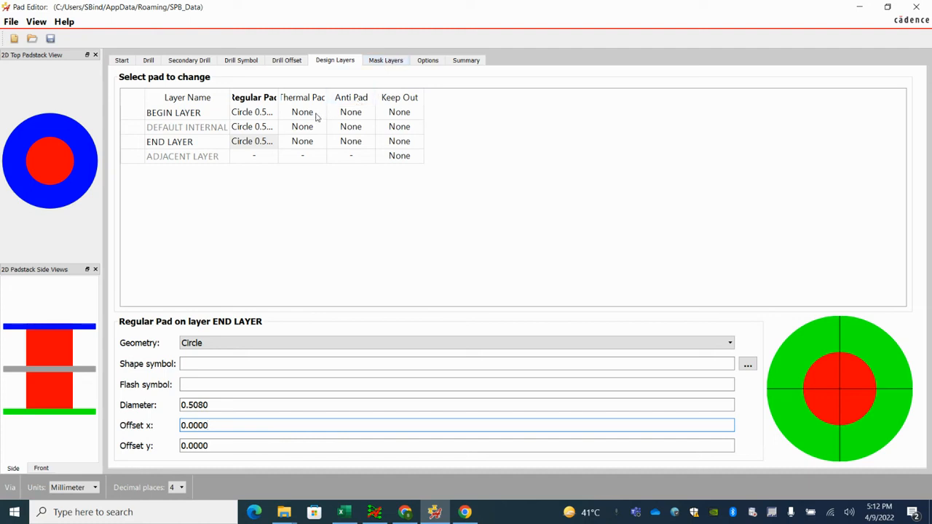
mouse_move(353, 120)
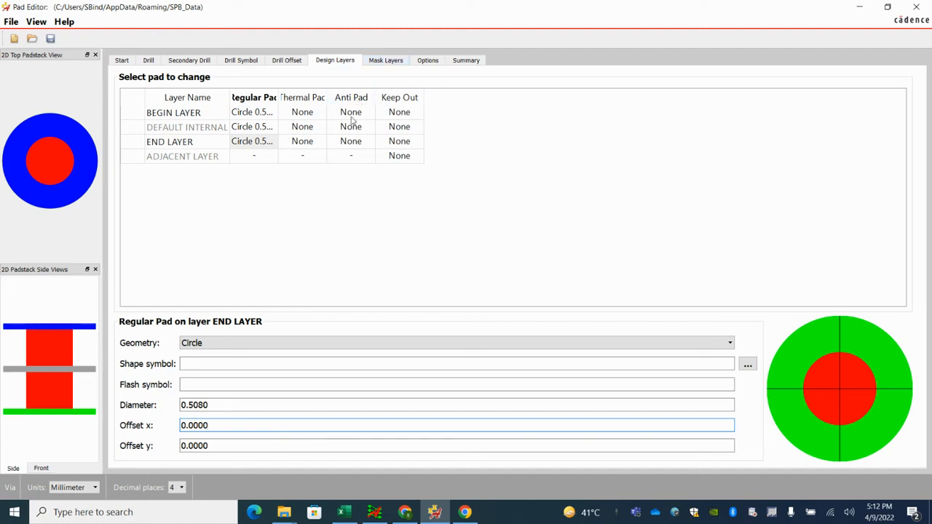
mouse_move(306, 150)
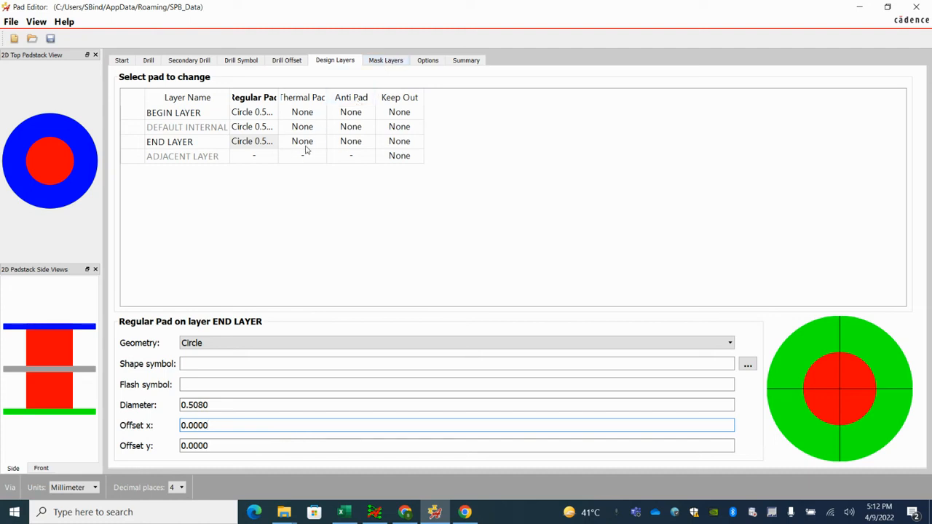
left_click(350, 126)
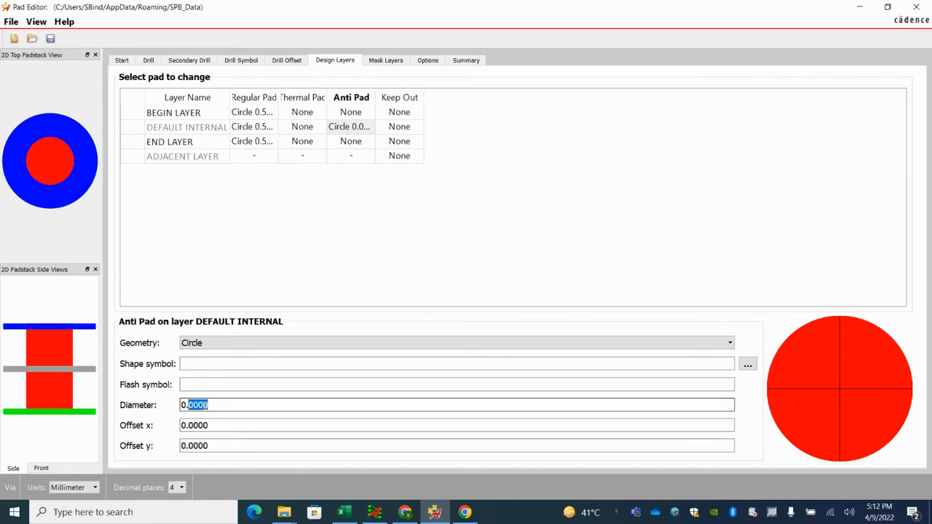
Set the internal anti pad to 0.6 mm and make the thermal pad a 0.45 mm circle.
type("0.6000")
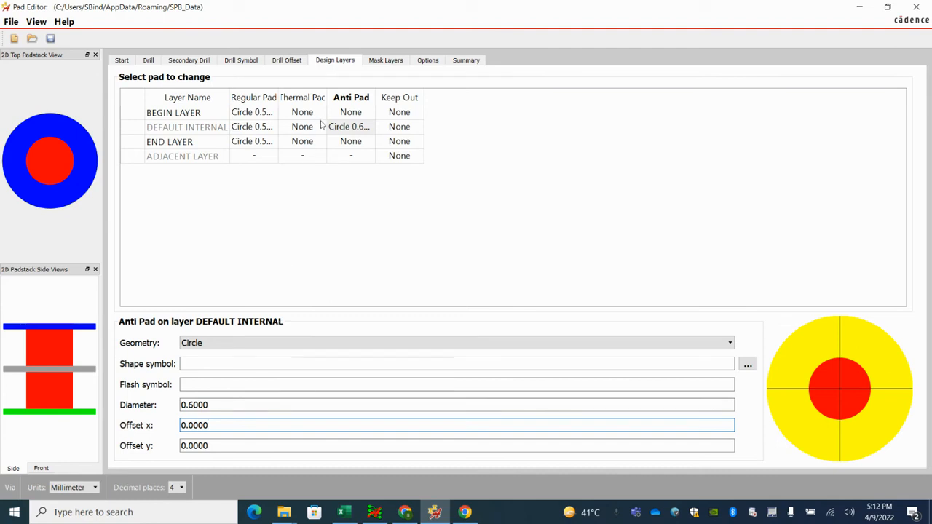
left_click(301, 126)
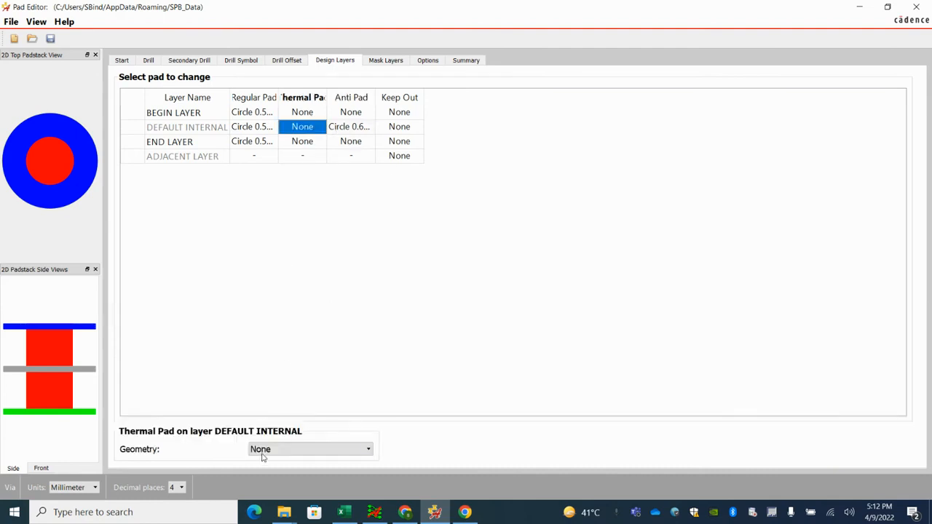
left_click(309, 448)
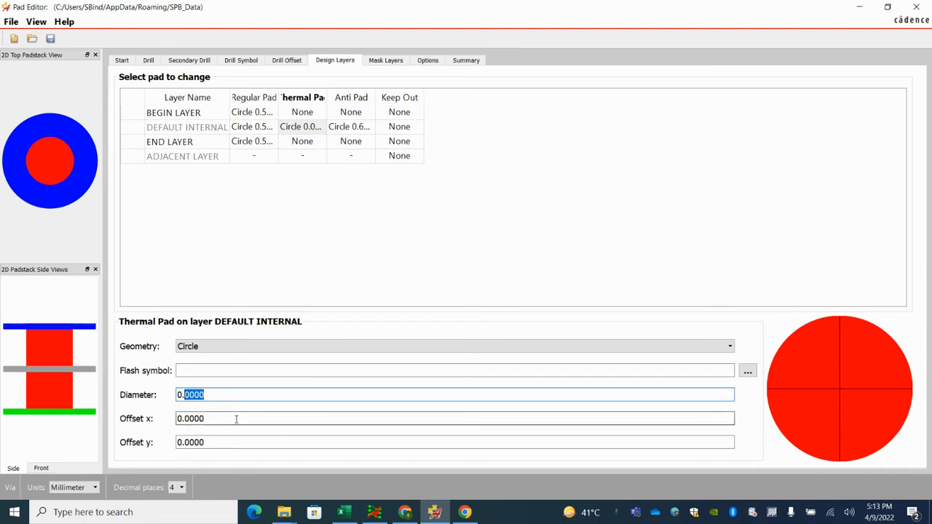
type("0..4")
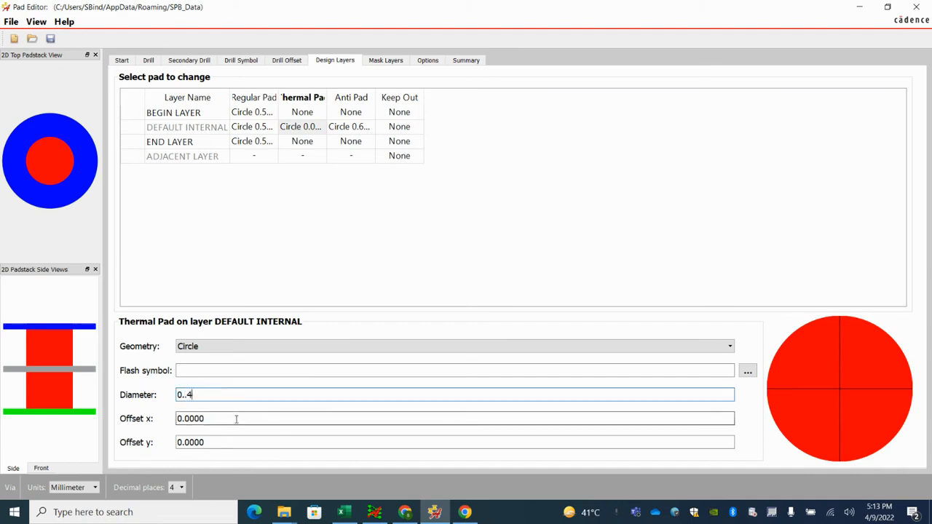
key("Backspace")
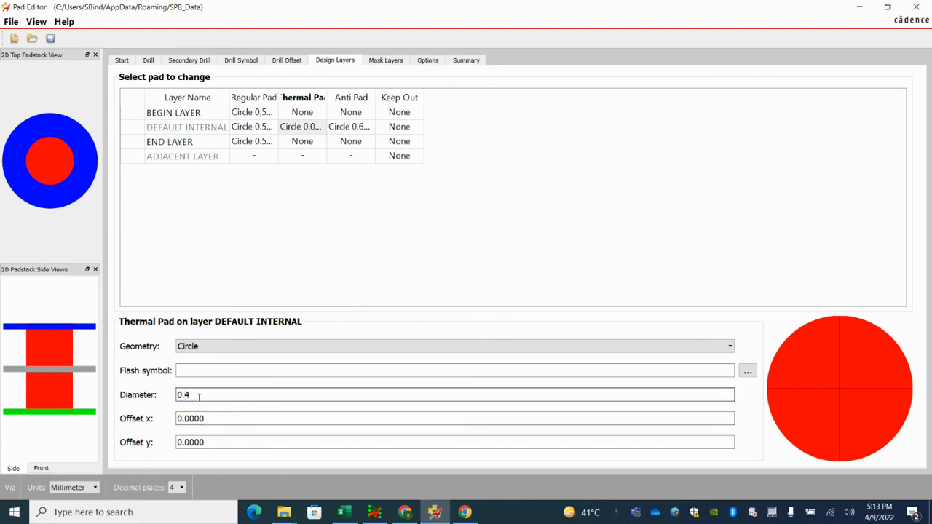
type("8")
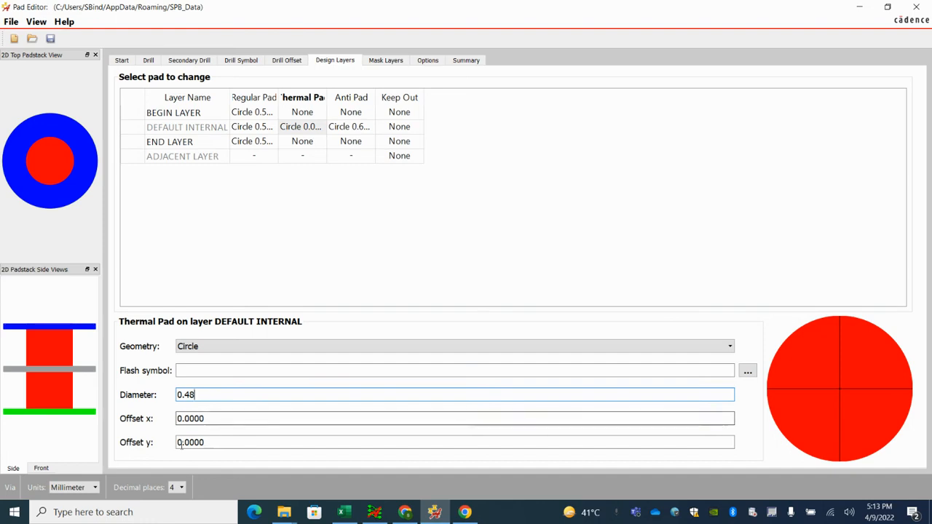
Toggle units to mils and back to millimeters, confirming the thermal pad diameter.
left_click(94, 487)
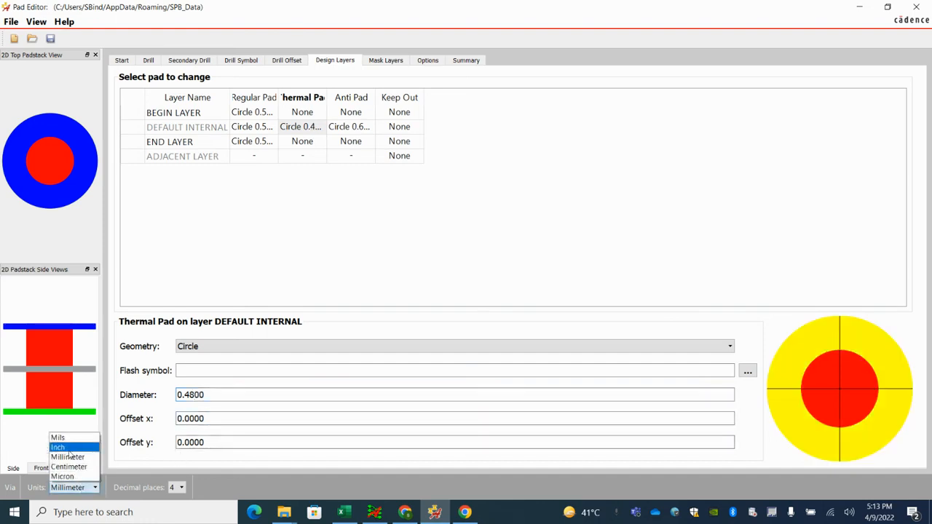
left_click(57, 437)
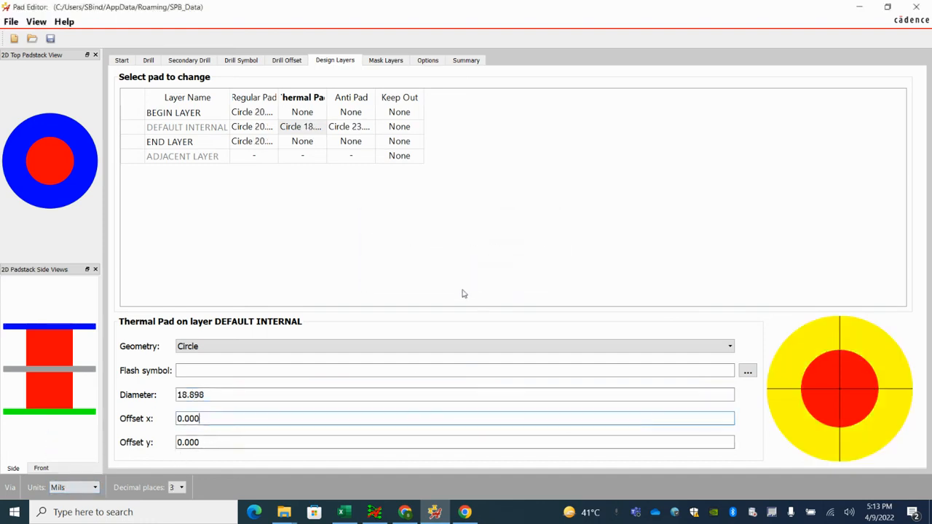
left_click(73, 487)
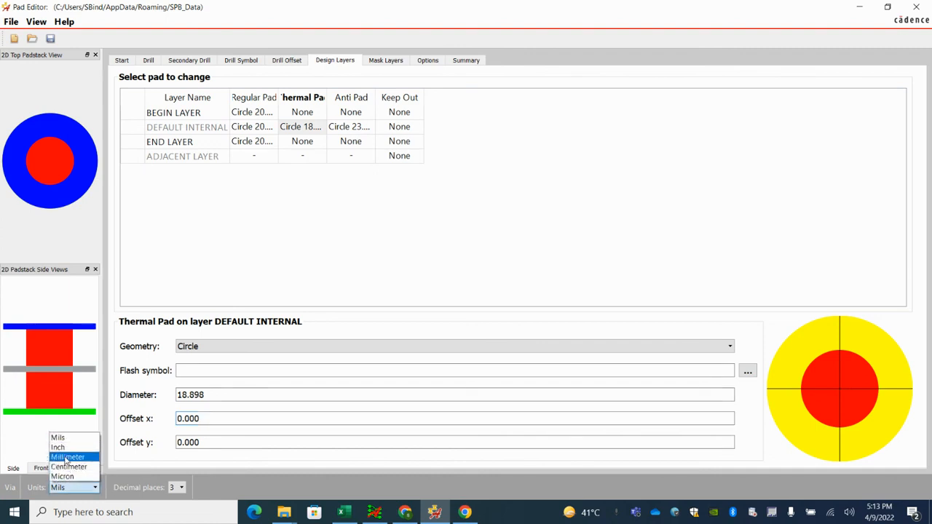
left_click(68, 456)
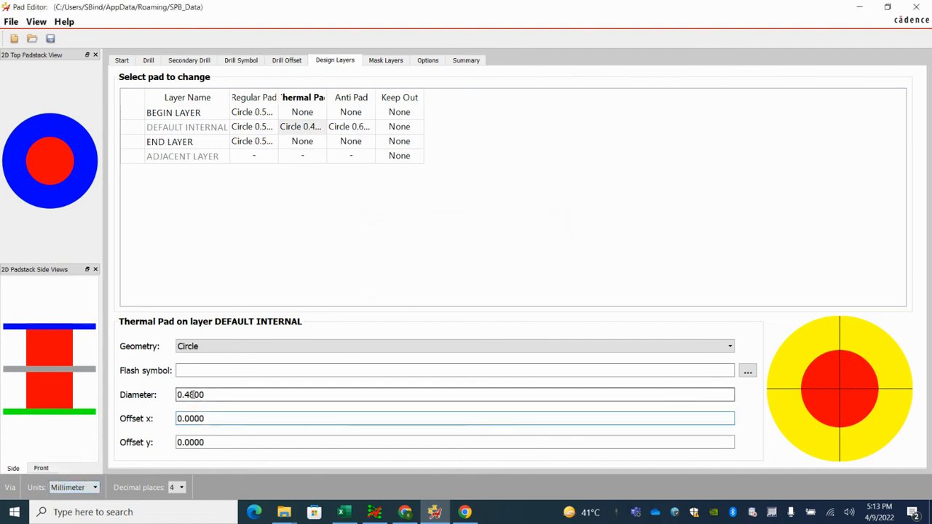
left_click(455, 417)
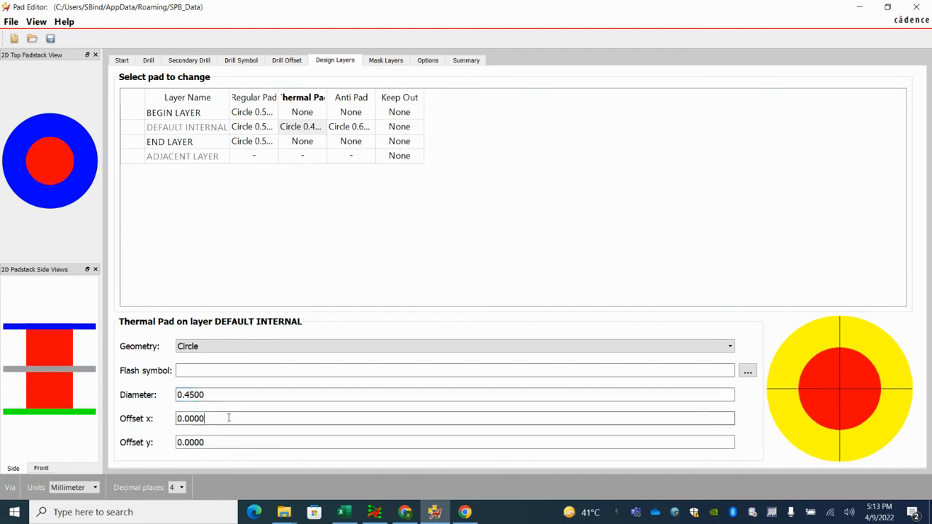
mouse_move(244, 411)
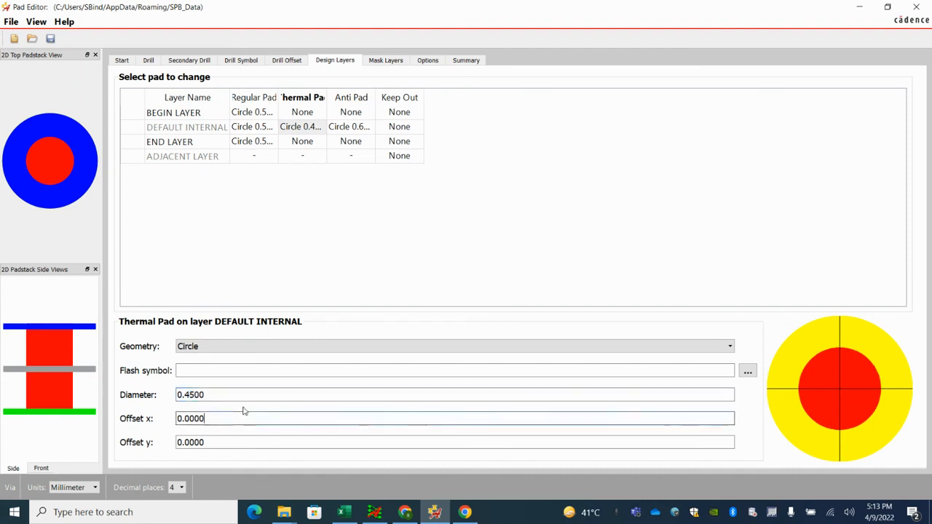
left_click(350, 126)
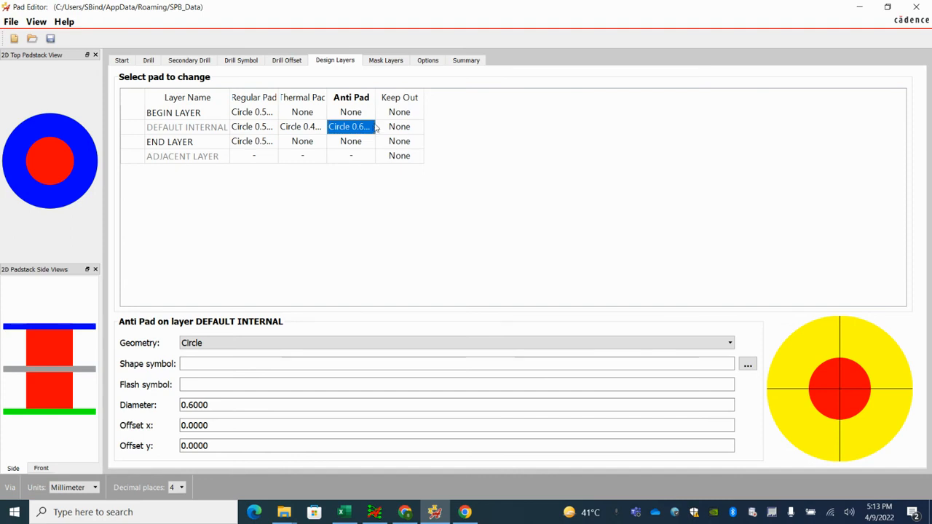
Give SOLDERMASK_TOP and SOLDERMASK_BOTTOM circular 0.508 mm pads on Mask Layers.
left_click(385, 60)
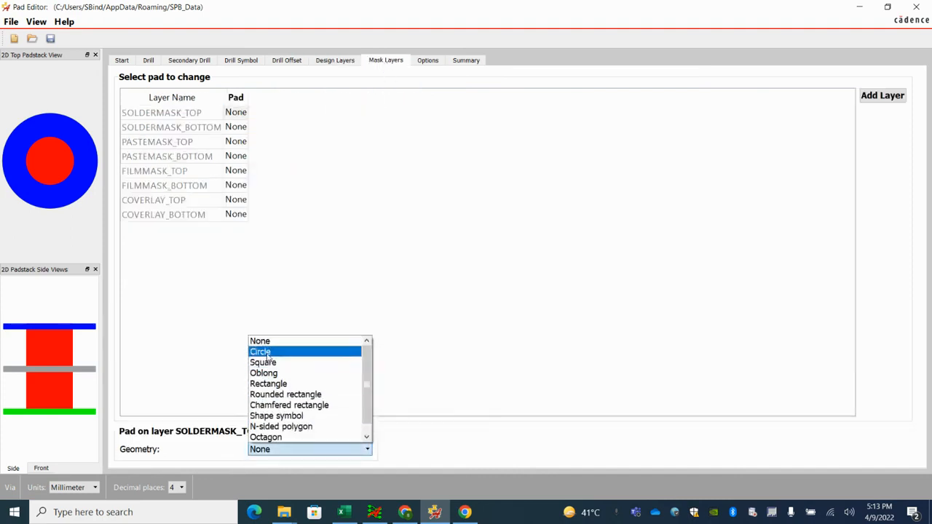
left_click(260, 352)
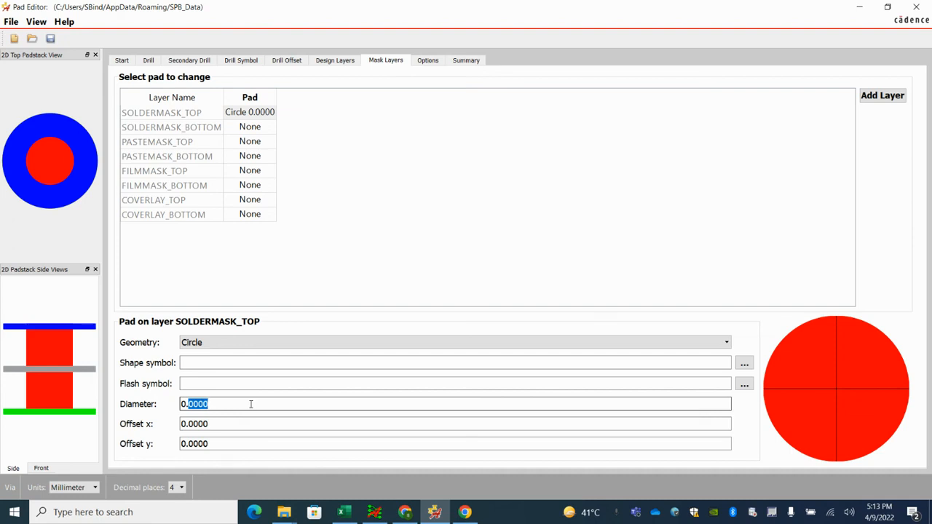
type("0.508")
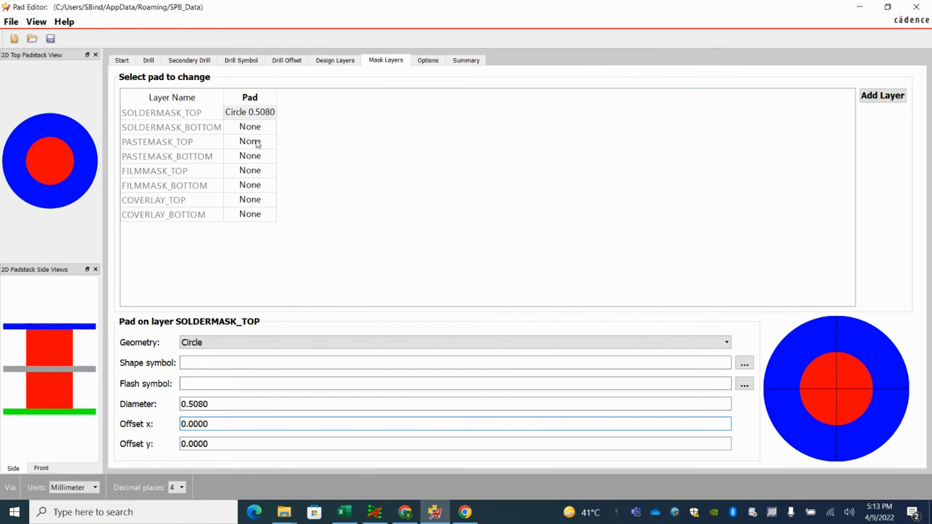
left_click(725, 342)
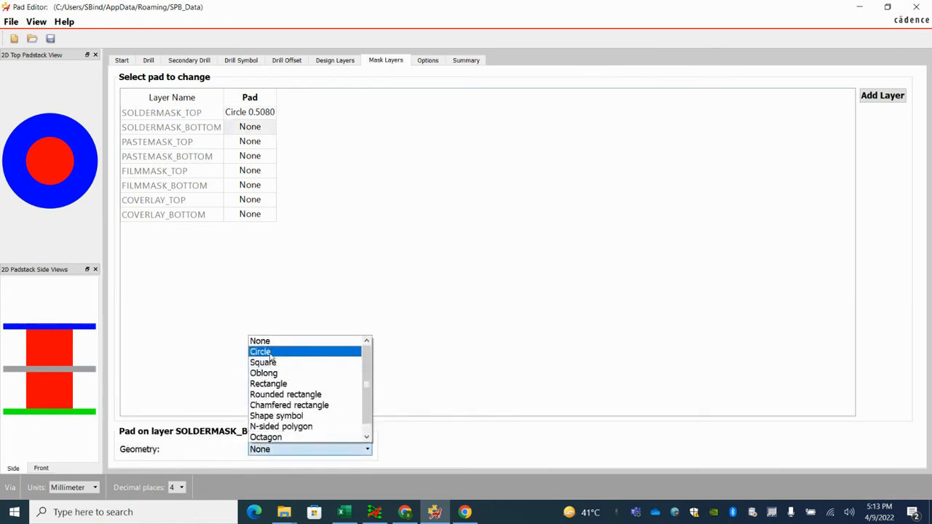
left_click(260, 351)
type("0.5080")
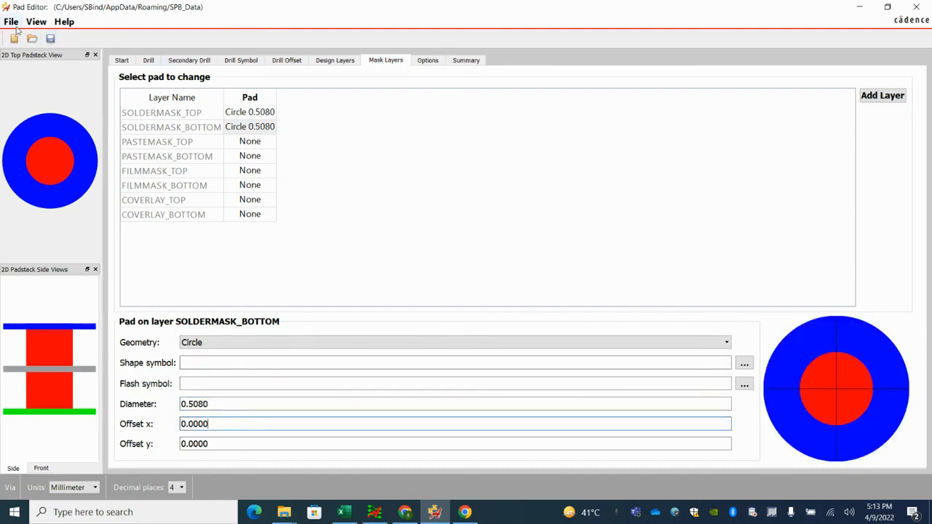
Start File > Save As and enter VIA_508H254 as the padstack file name.
left_click(10, 21)
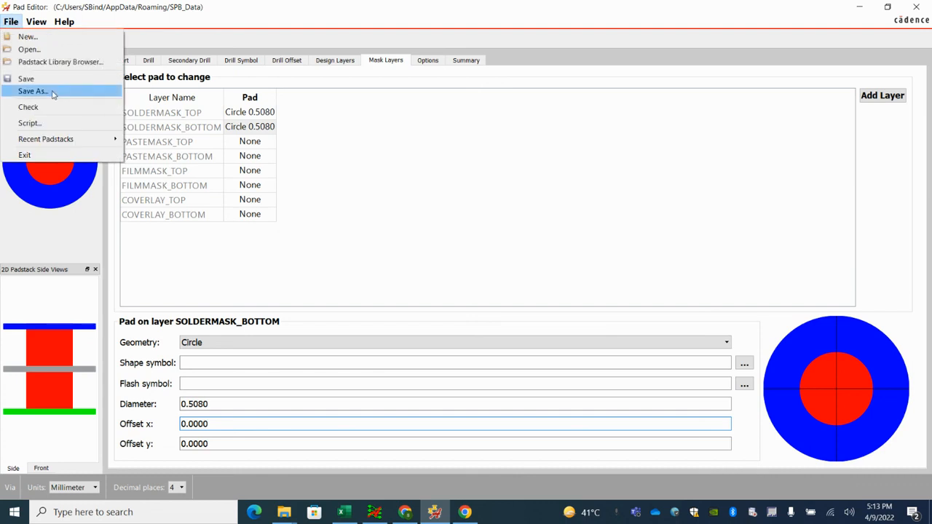
left_click(32, 91)
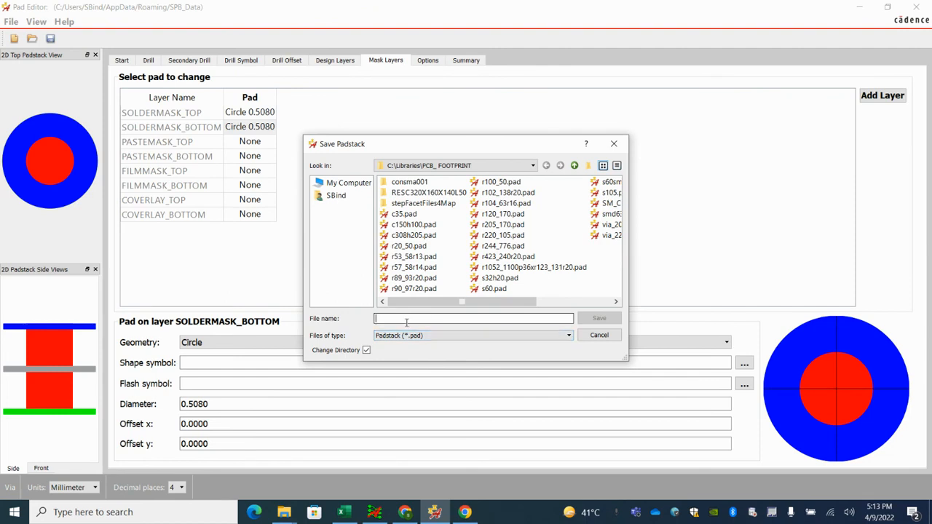
type("VIA")
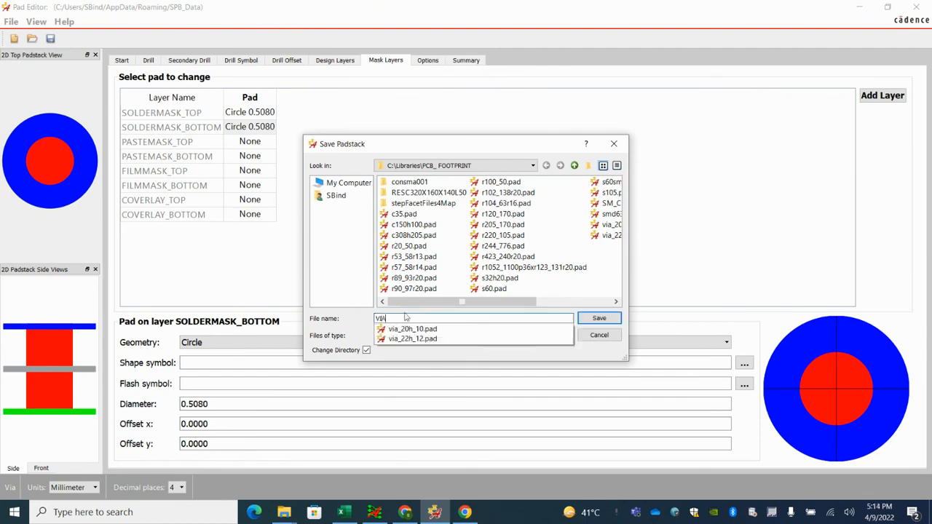
type("_")
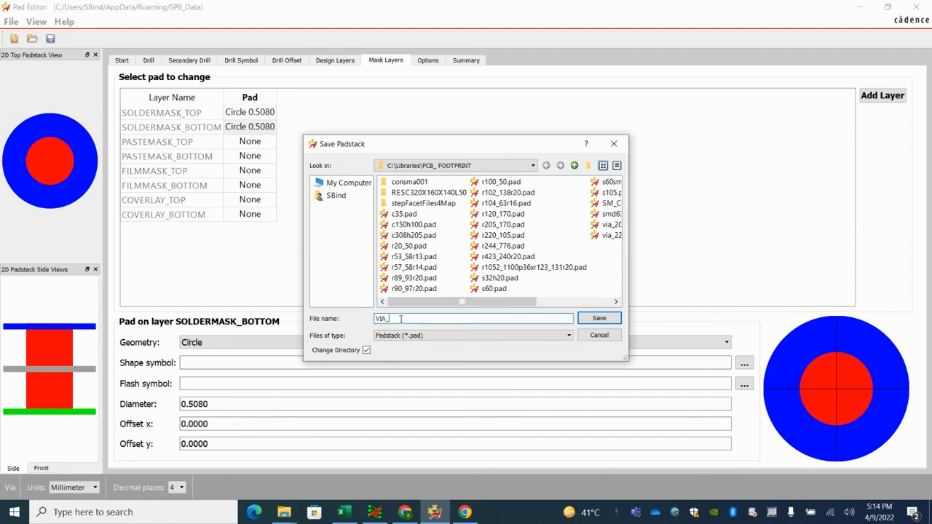
type("S")
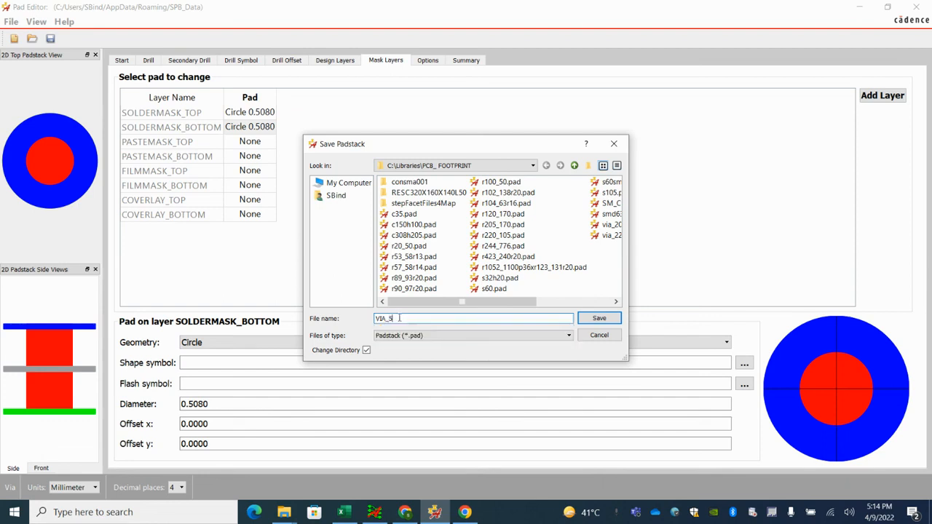
type("08H")
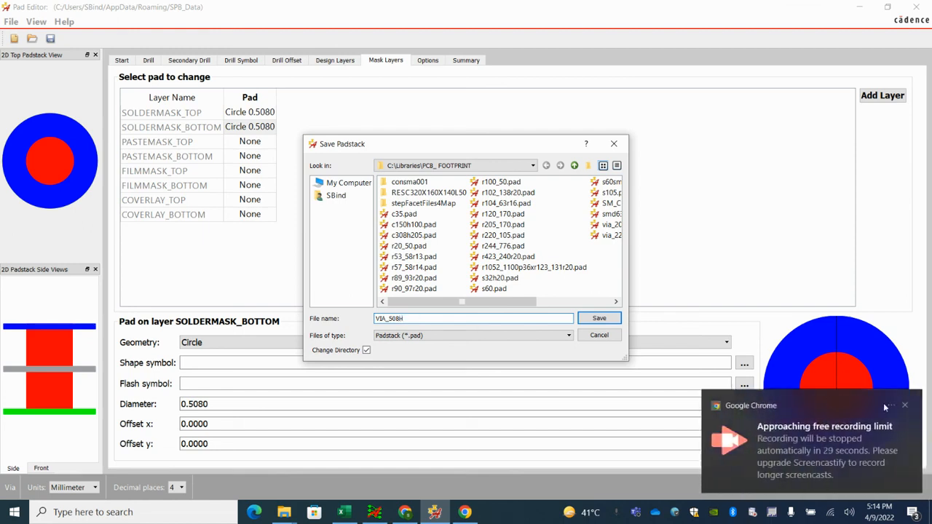
left_click(904, 405)
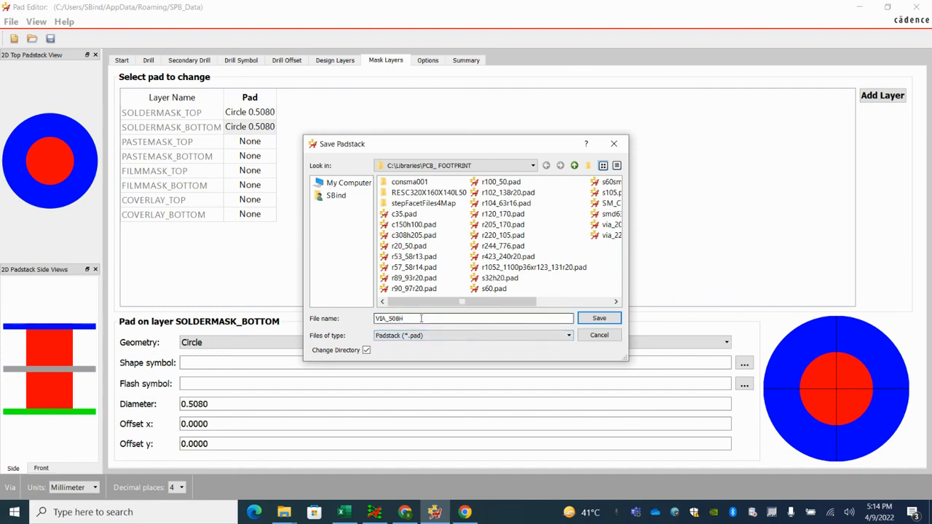
type("254")
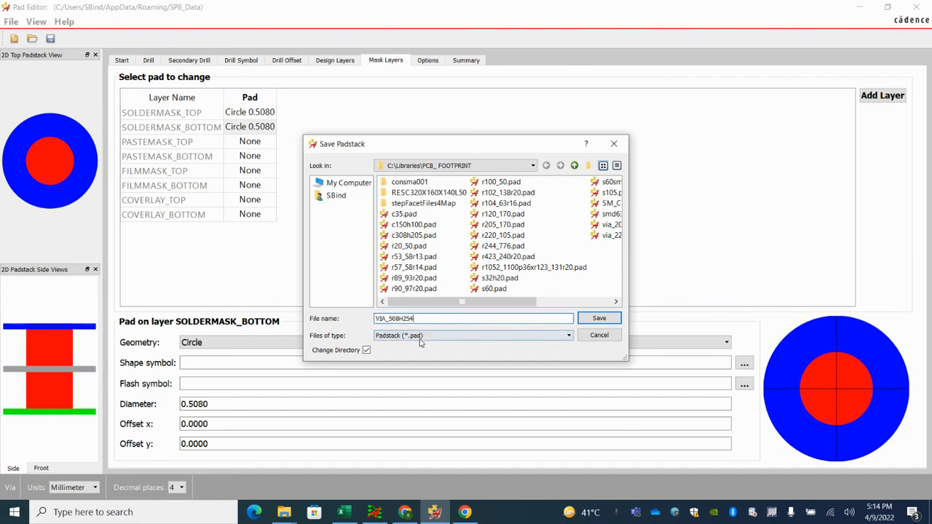